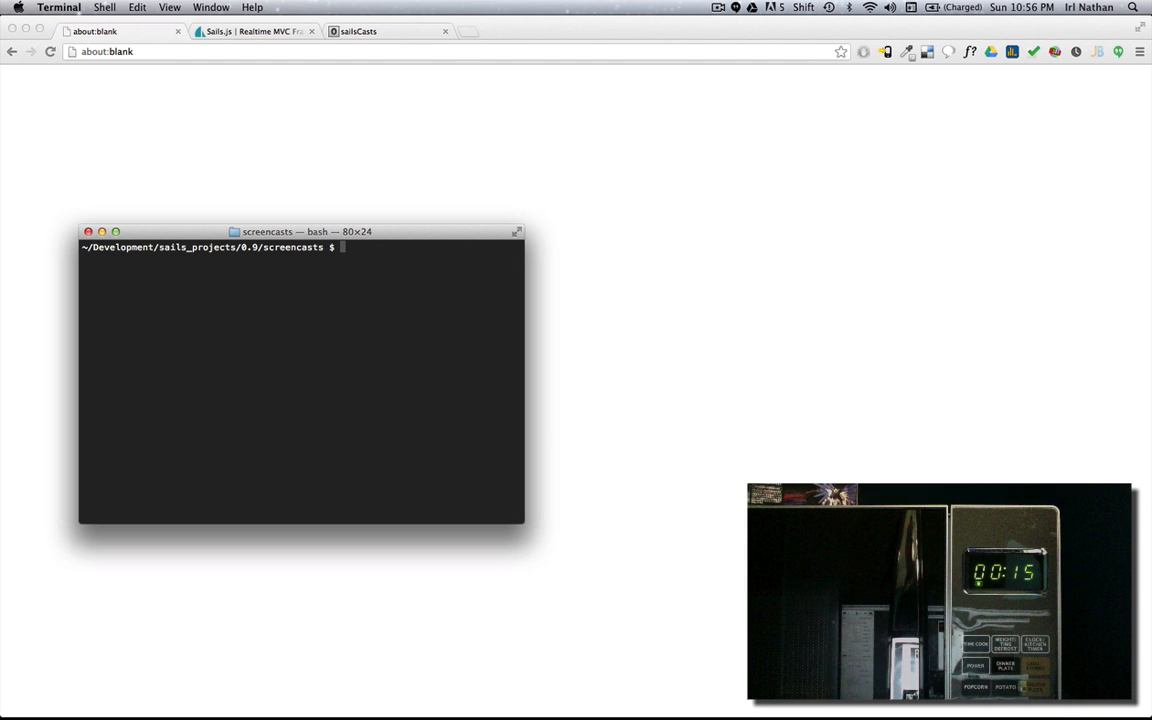
Create the Sails app jsonapi, generate the user model and controller, and start 'sails lift'.
text(sails new)
text(cd)
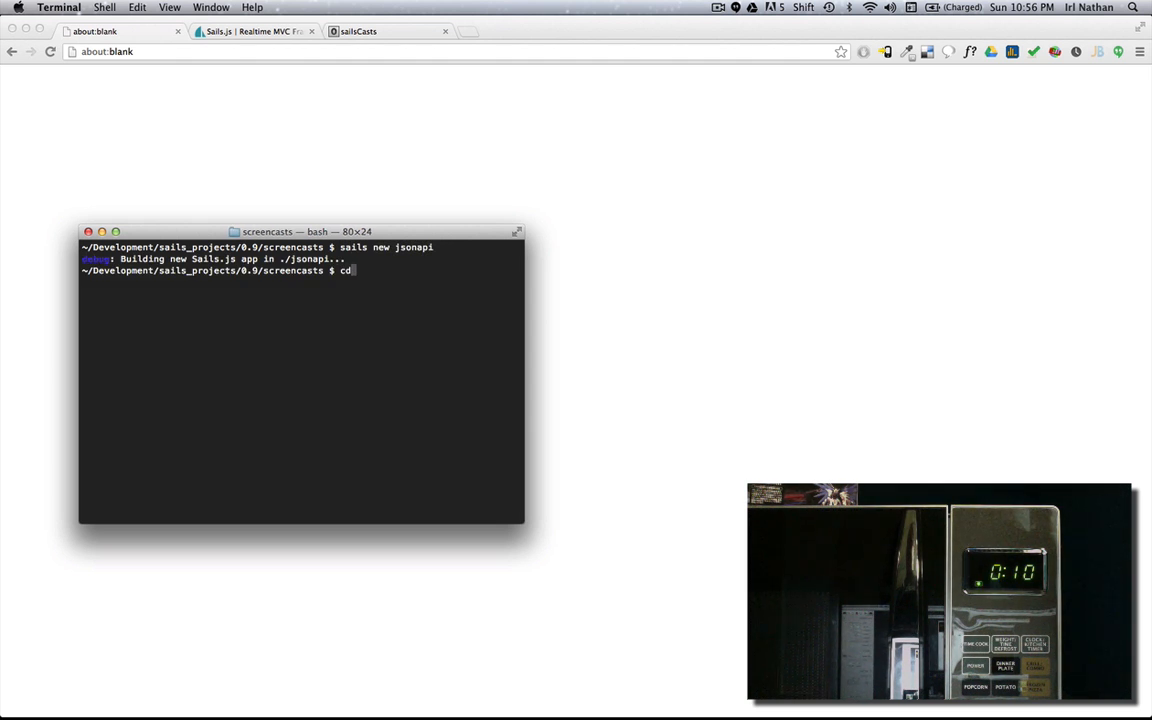
text(jsonapi/)
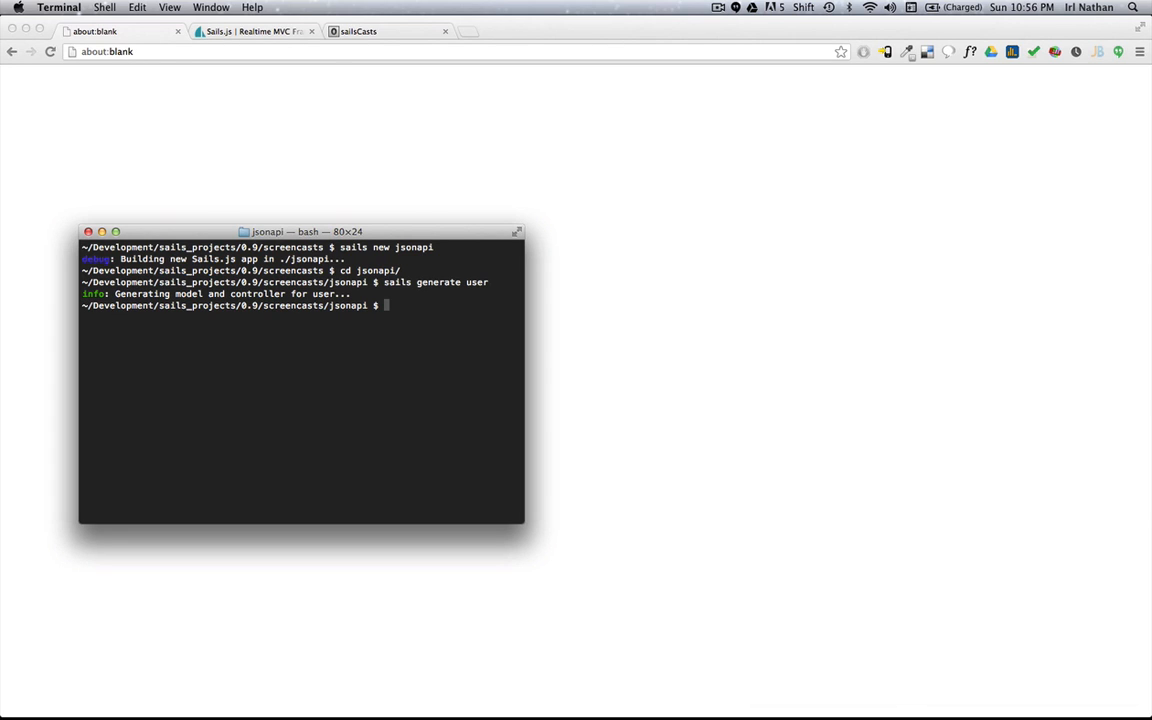
text(sails lift)
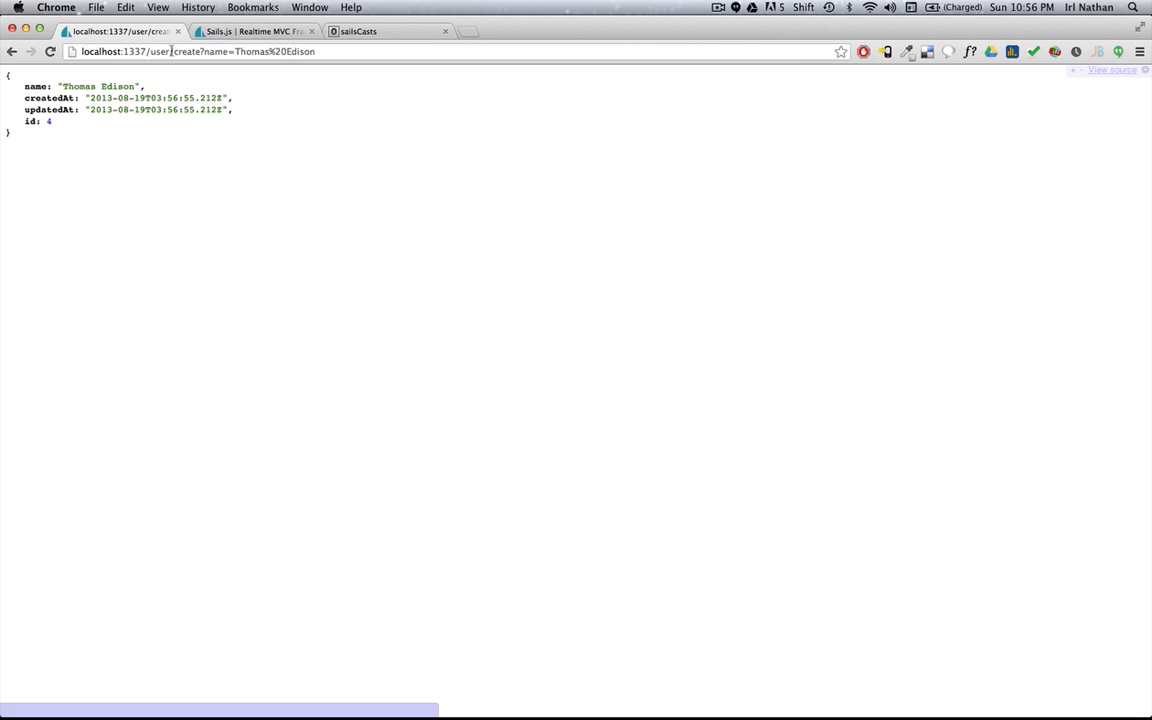
Load localhost:1337/user to list the created user records.
text(localhost:1337/user)
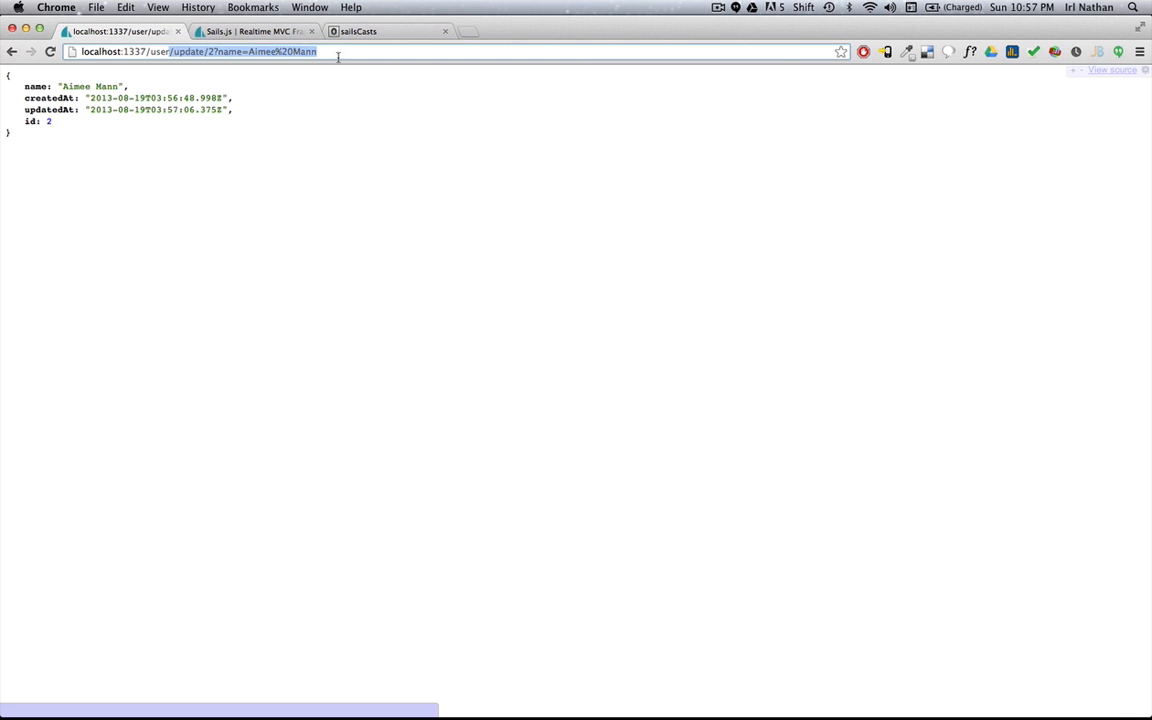
List all four users at localhost:1337/user and single out user 4's name.
text(localhost:1337/user)
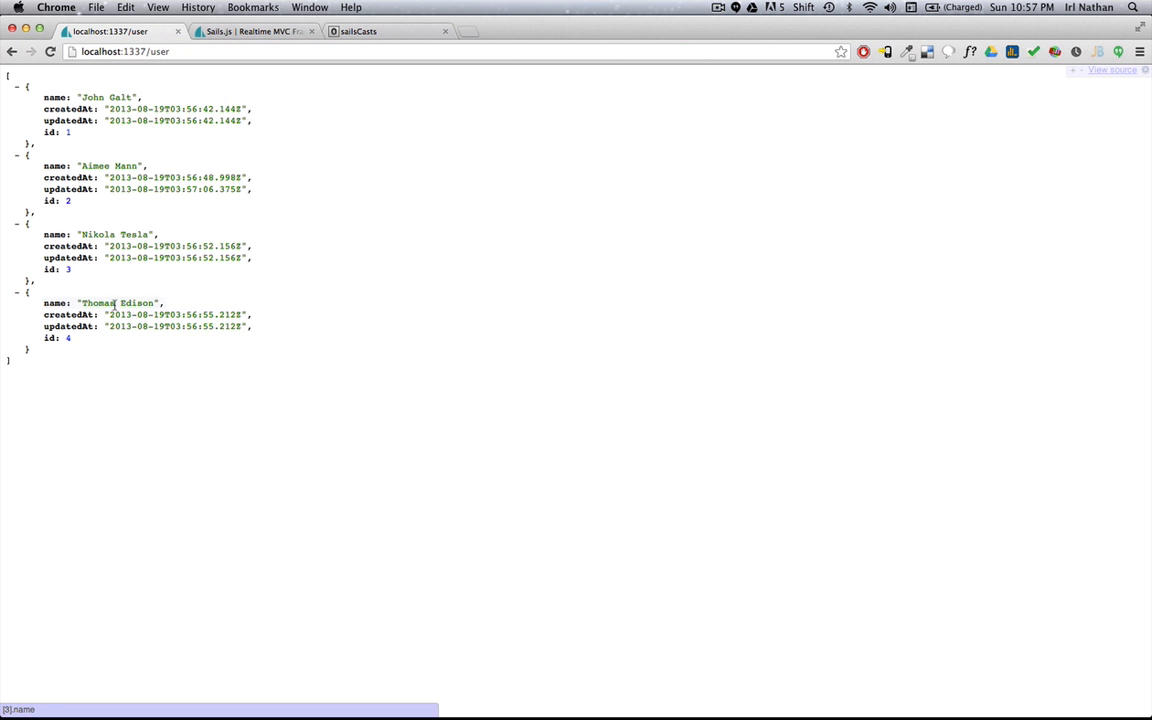
double_click(118, 316)
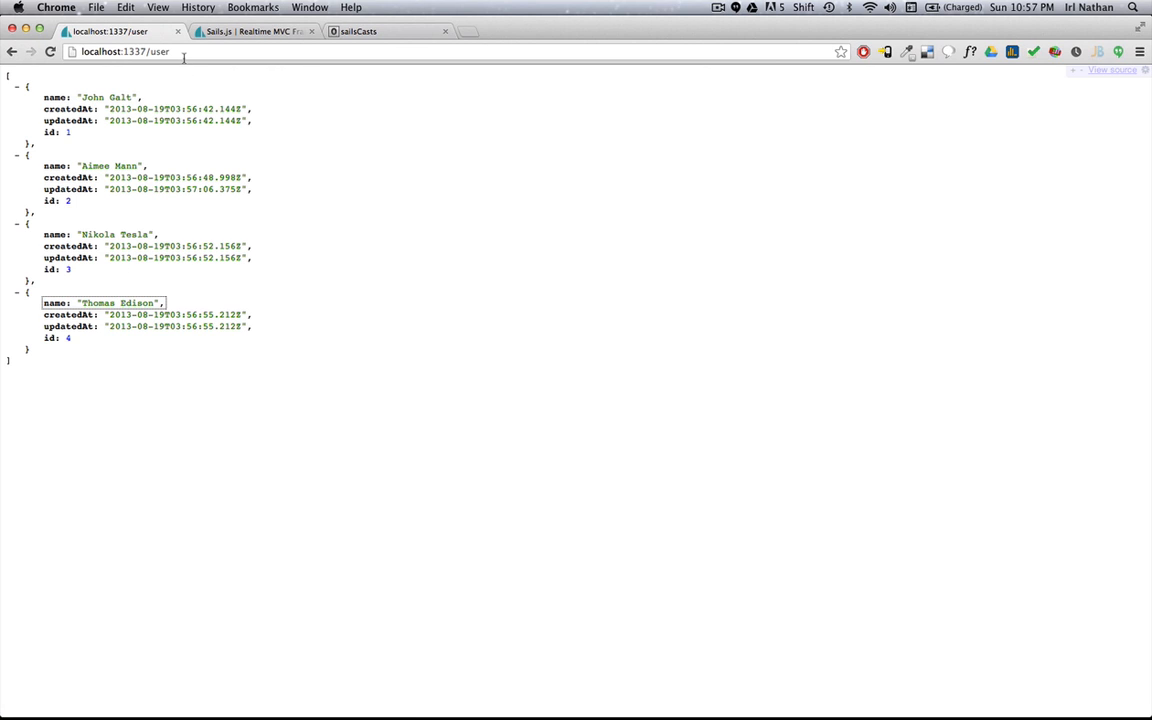
Destroy user 4 via the destroy/4 route and reload the user list showing three users.
text(destroy/4)
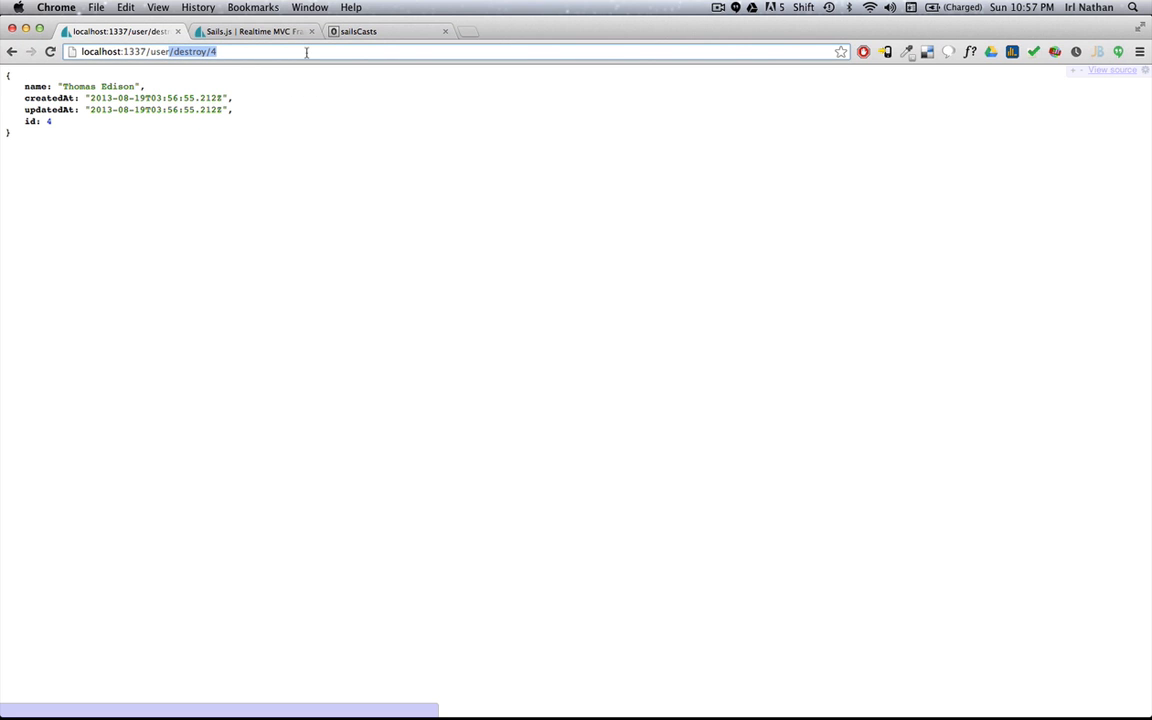
text(localhost:1337/user)
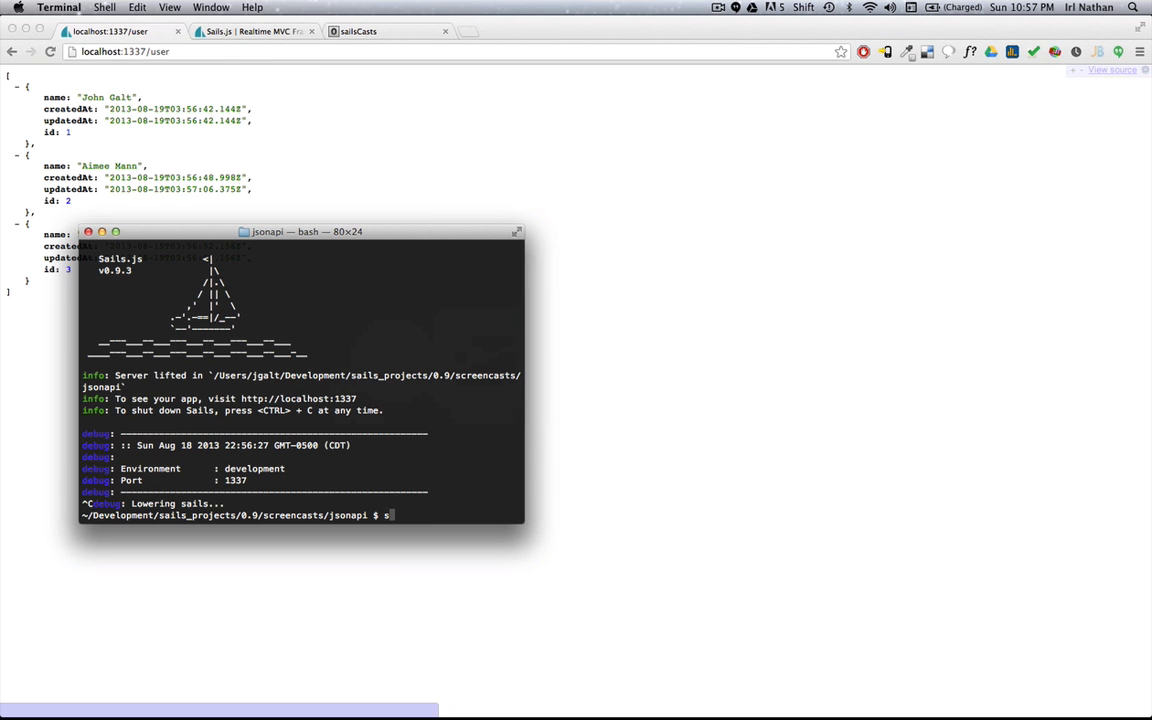
Open the jsonapi project in Sublime Text with 'subl .'.
text(ub)
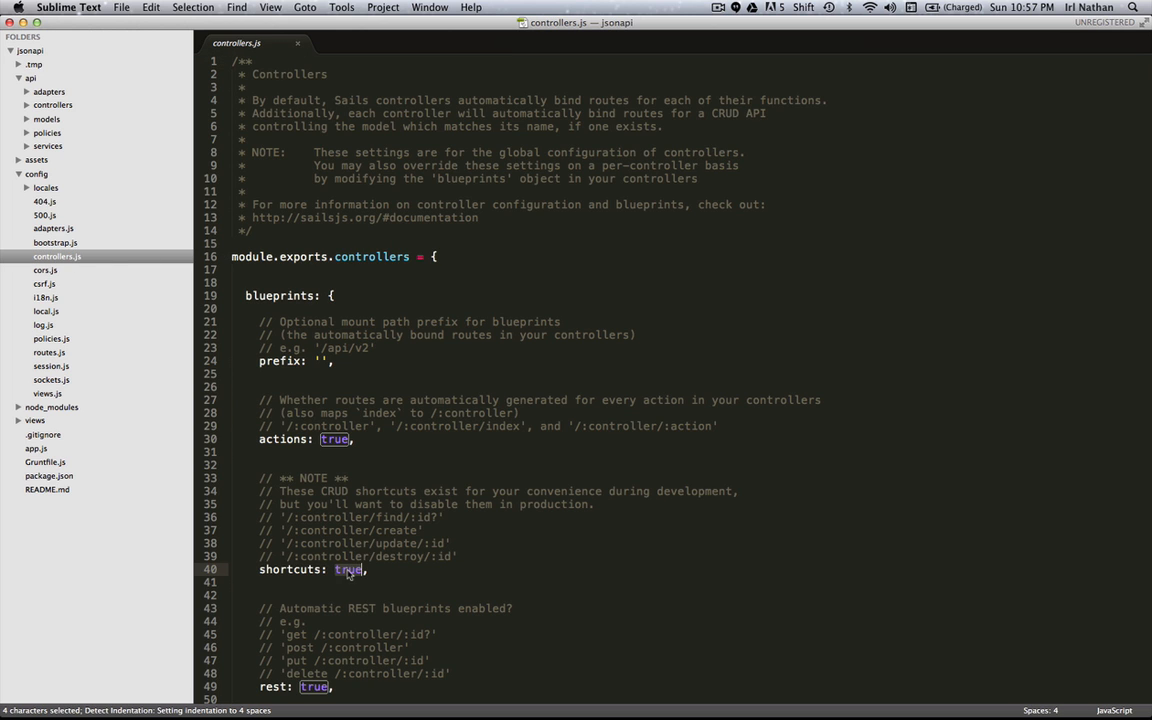
Set shortcuts to false in config/controllers.js and save the file.
text(false)
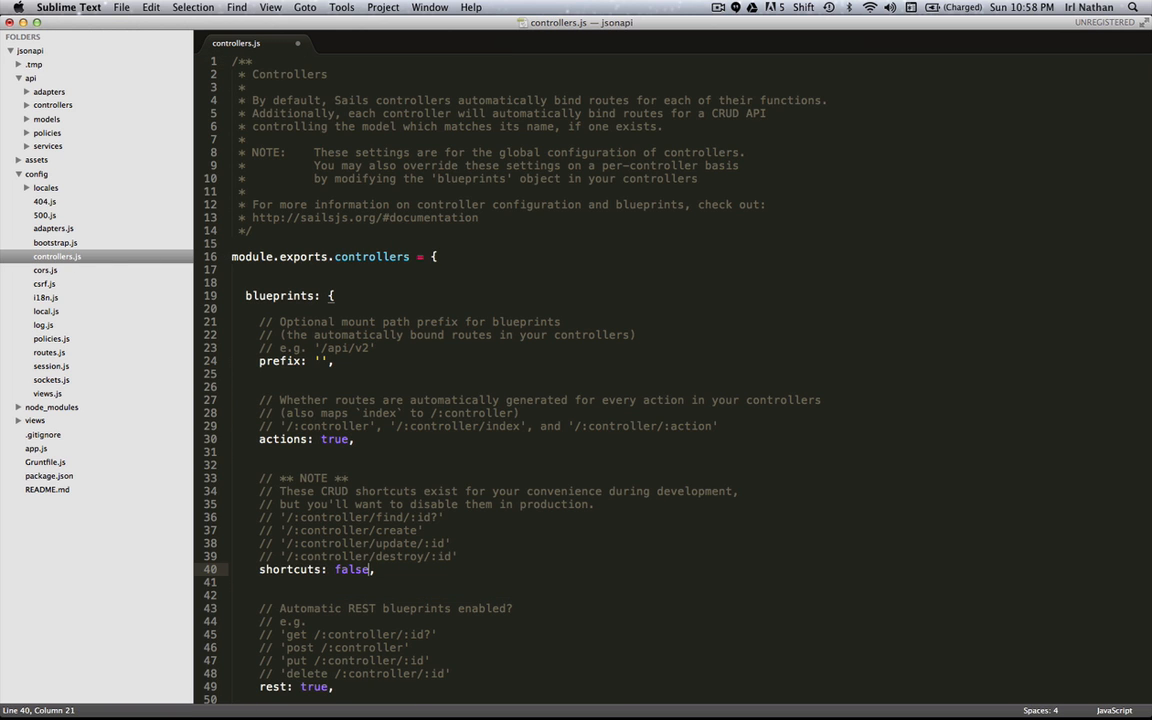
key(cmd+s)
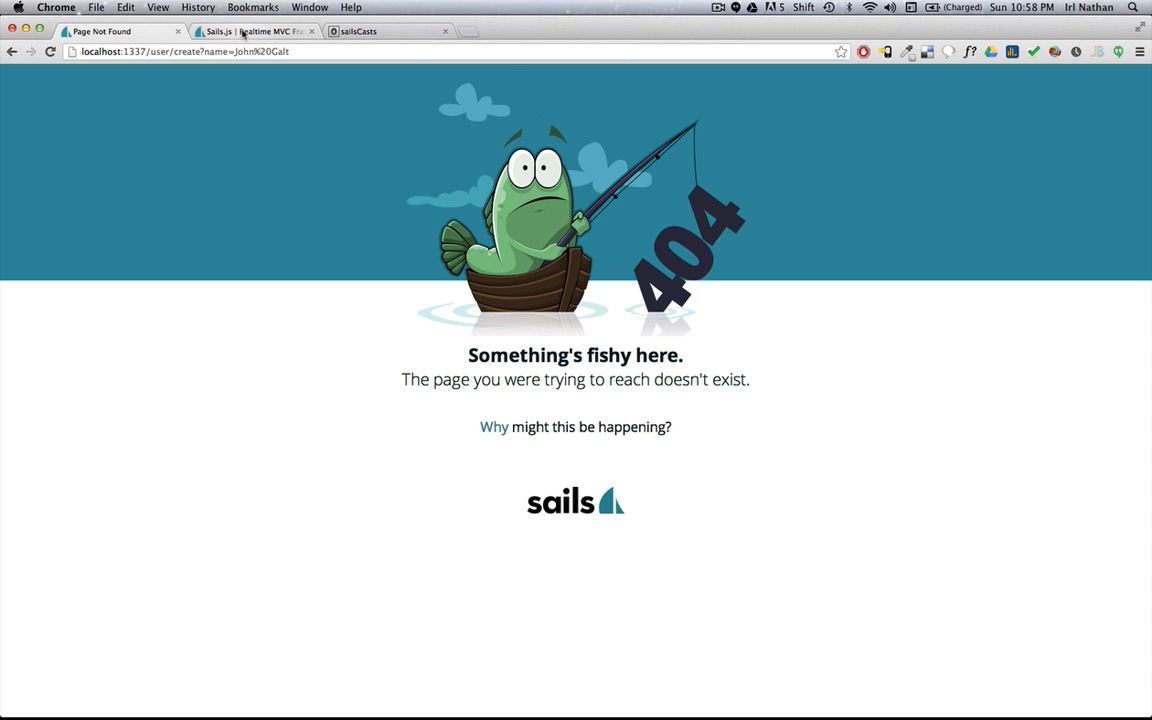
Switch to the Sails.js website tab after the create route returns 404.
click(244, 32)
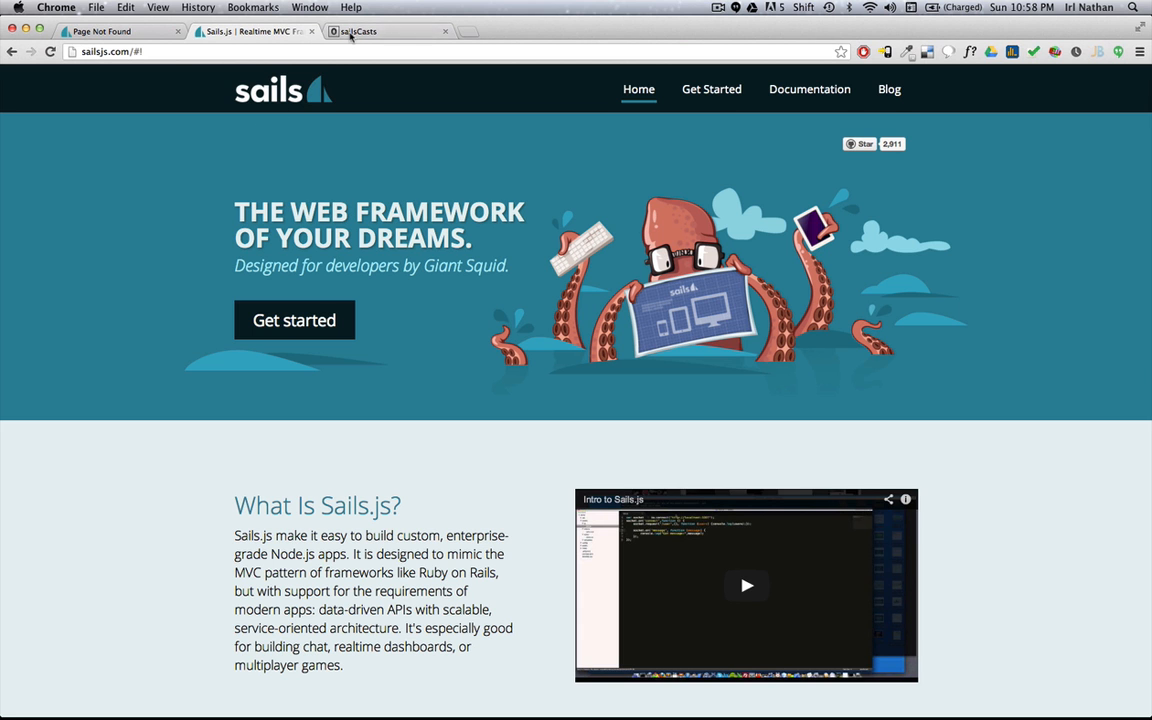
Switch to the sailsCasts blog tab showing the Prequels to Sails.js post.
click(376, 32)
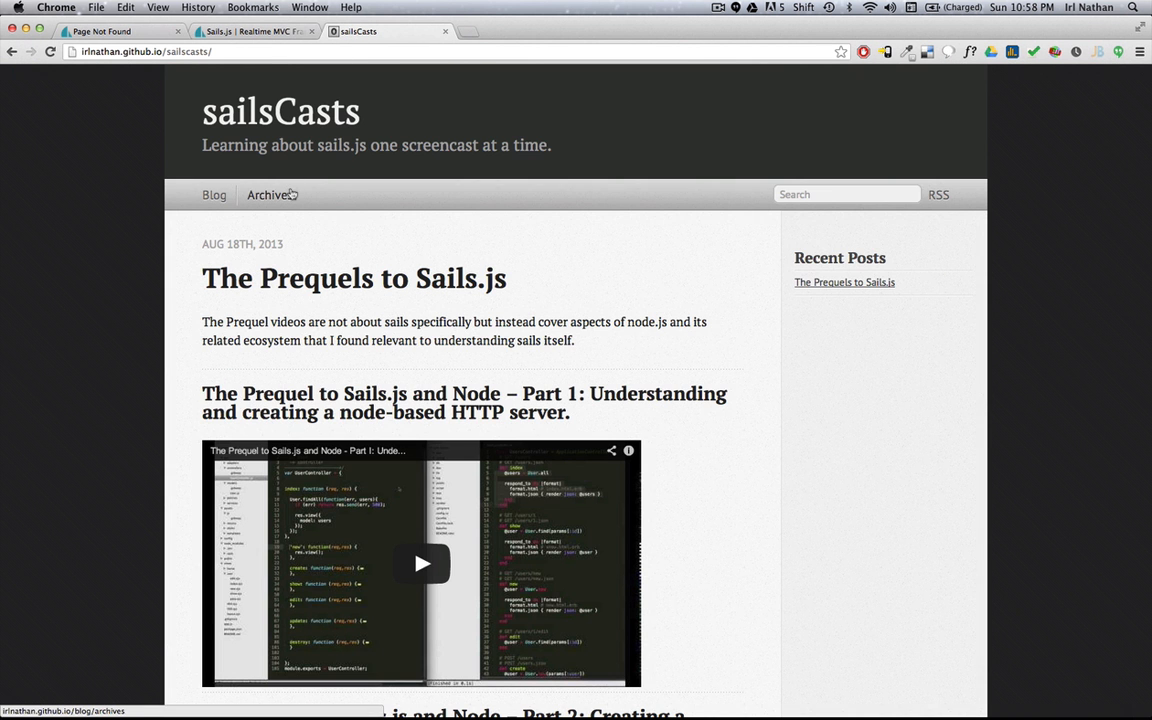